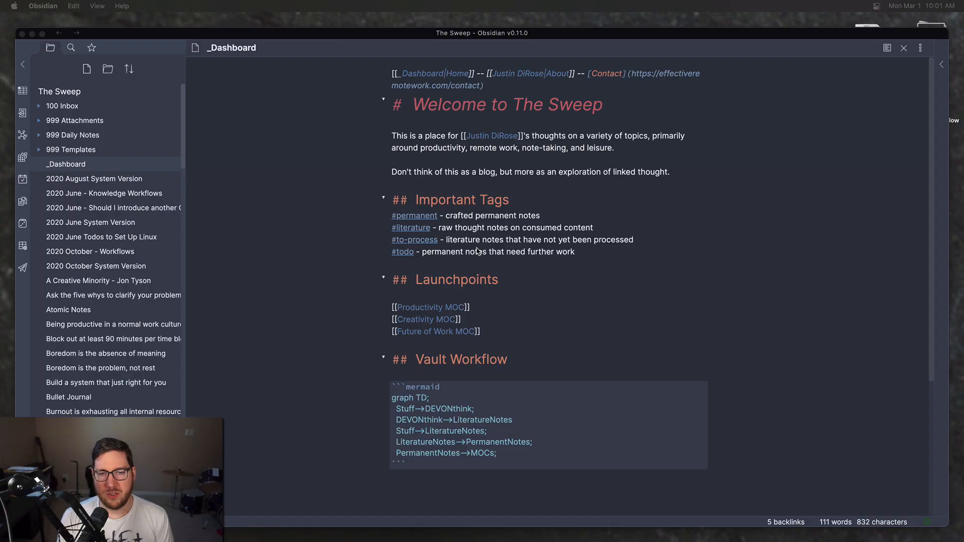
{"action": "mouse_move", "coordinate": [478, 232]}
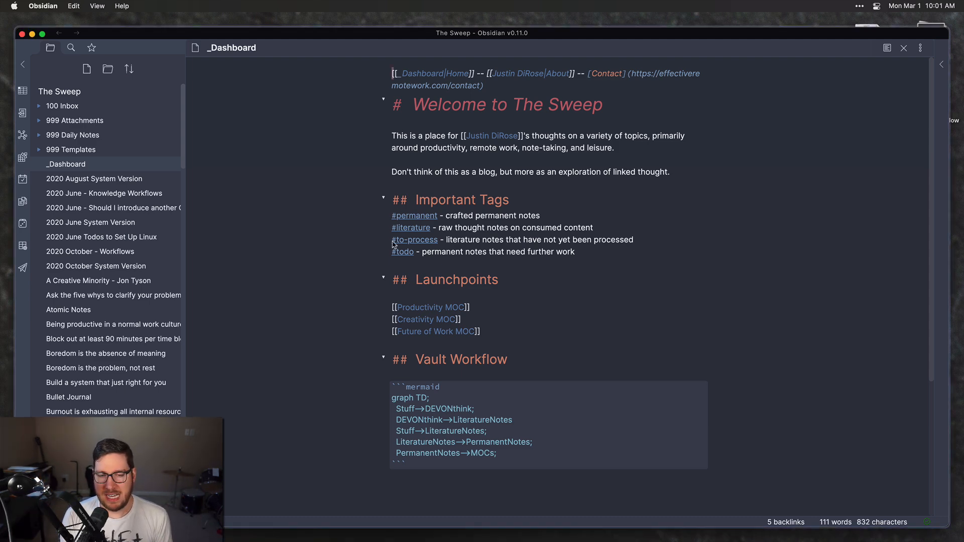
{"action": "mouse_move", "coordinate": [446, 320]}
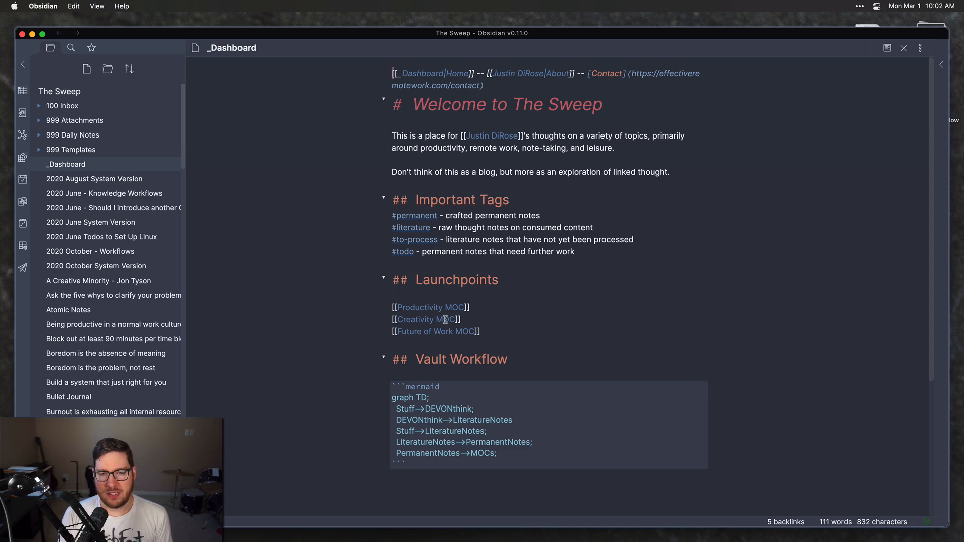
{"action": "mouse_move", "coordinate": [446, 302]}
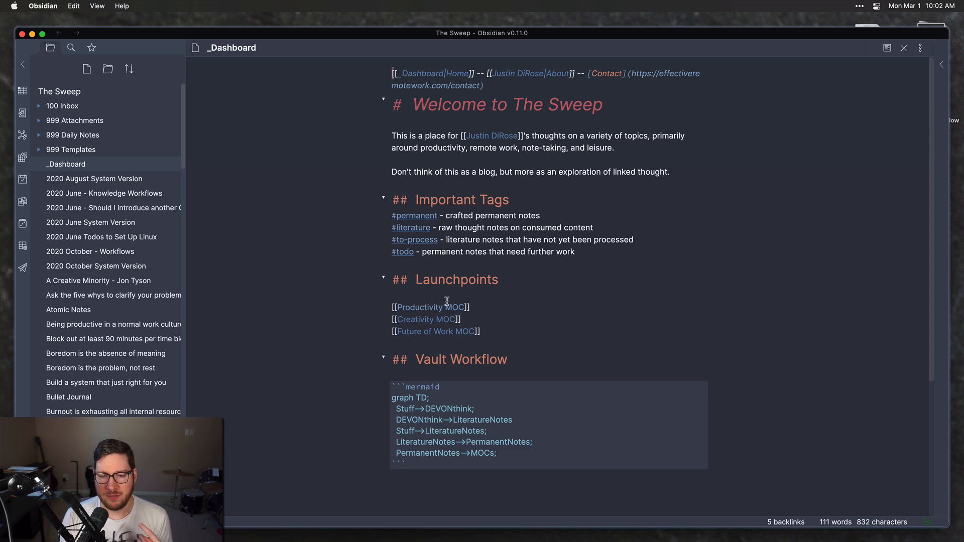
Step: Switch the Dashboard to reading view and scroll through the rendered Vault Workflow flowchart
{"action": "left_click", "coordinate": [887, 48]}
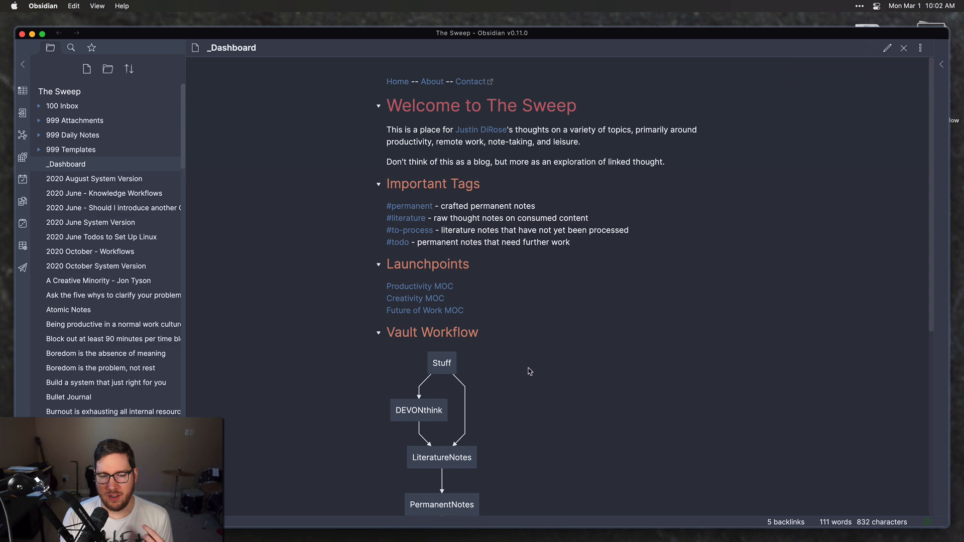
{"action": "scroll", "scroll_direction": "down", "scroll_amount": 3}
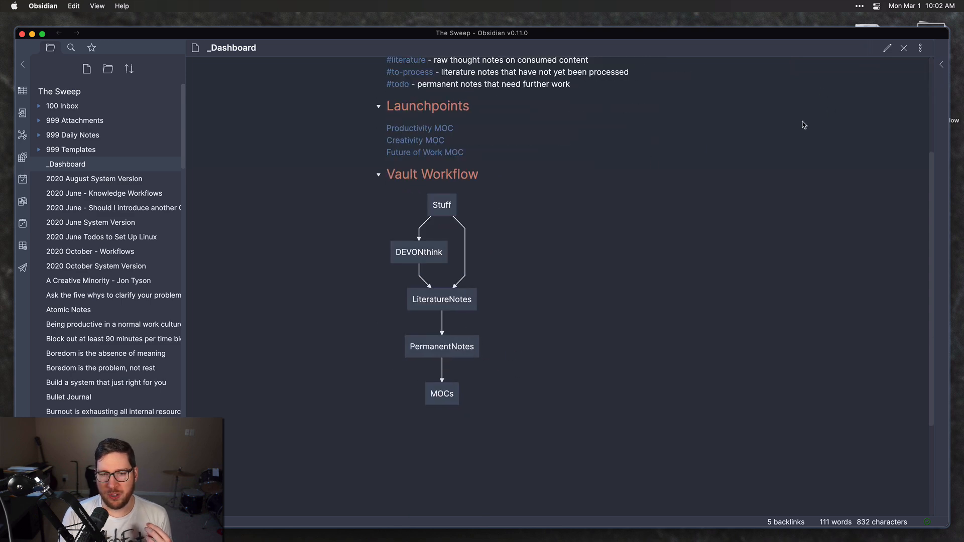
{"action": "mouse_move", "coordinate": [611, 220]}
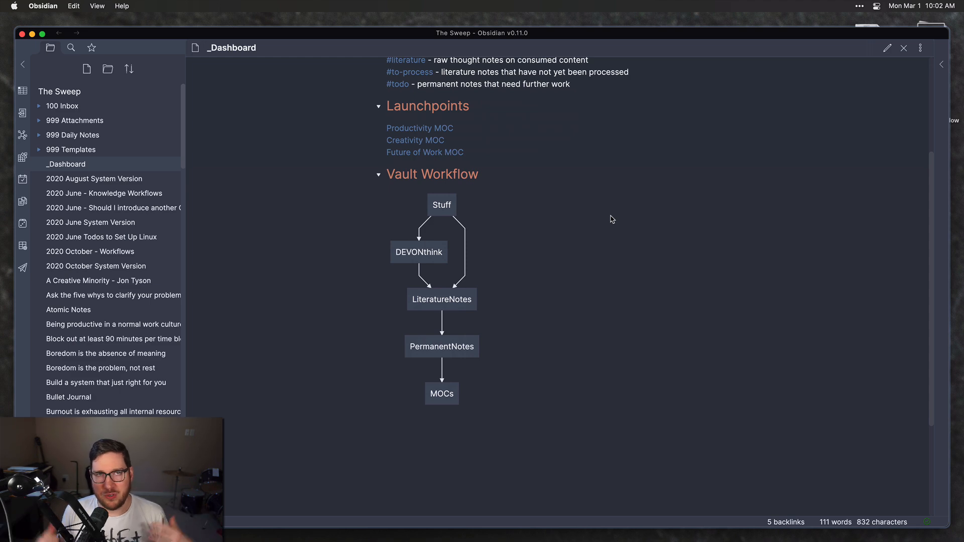
{"action": "scroll", "scroll_direction": "up", "scroll_amount": 3}
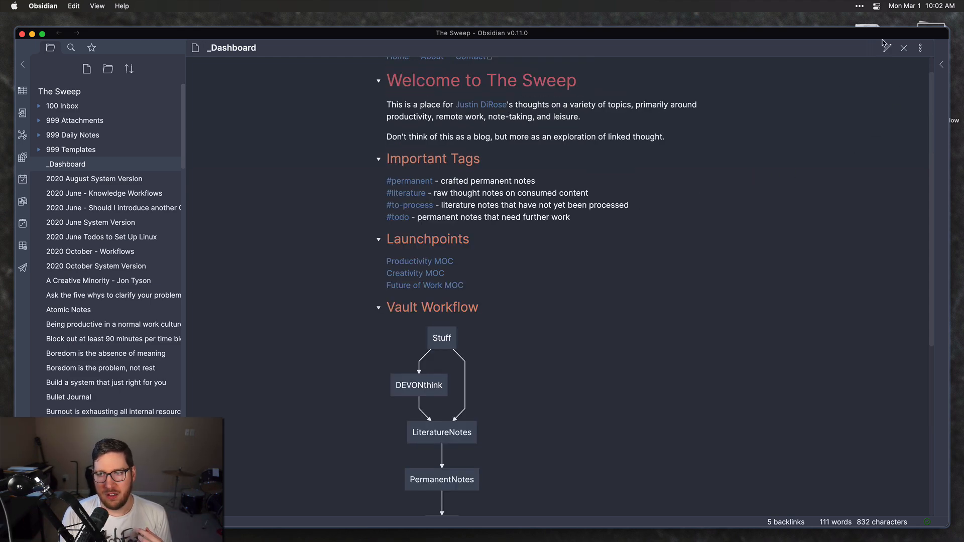
Step: Return the Dashboard to edit mode, open Productivity MOC, and review its Key Topics links
{"action": "left_click", "coordinate": [887, 48]}
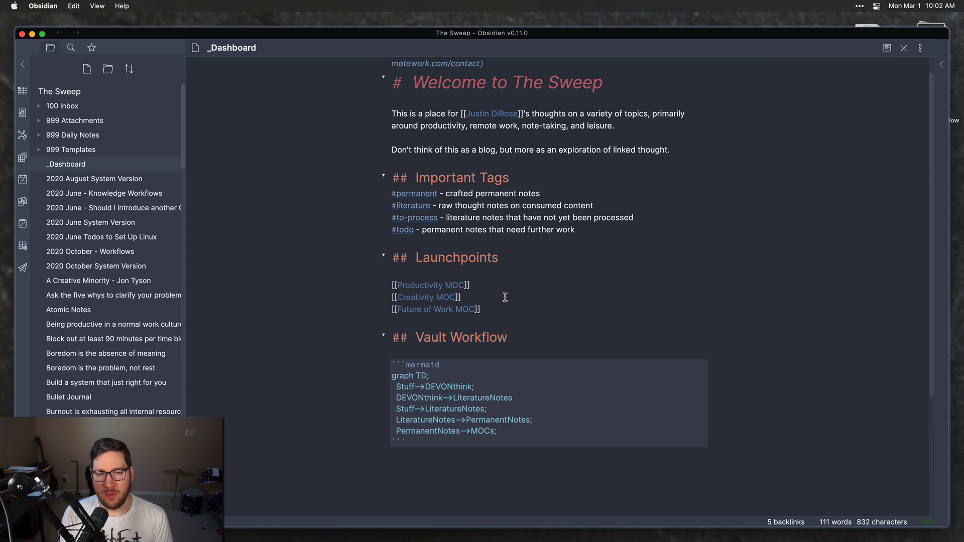
{"action": "mouse_move", "coordinate": [430, 285]}
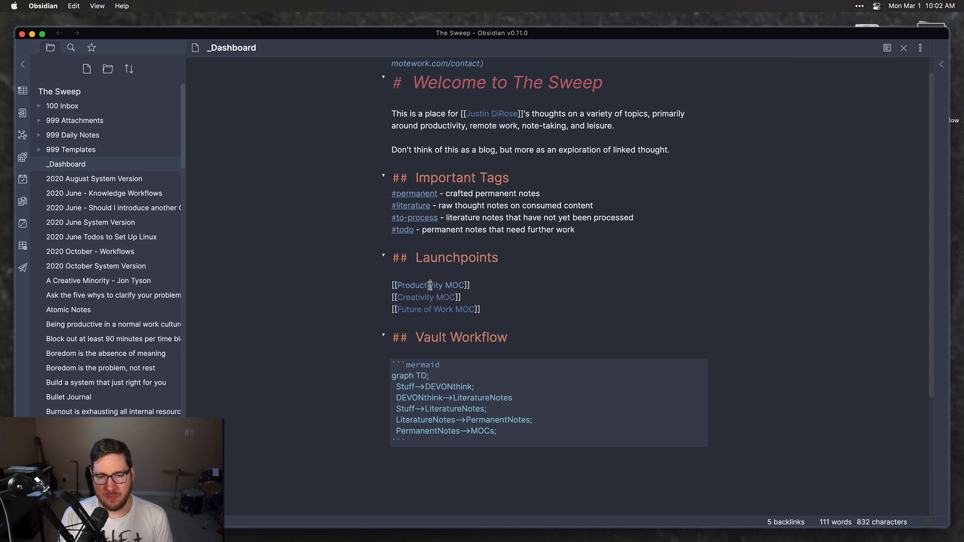
{"action": "left_click", "coordinate": [431, 285]}
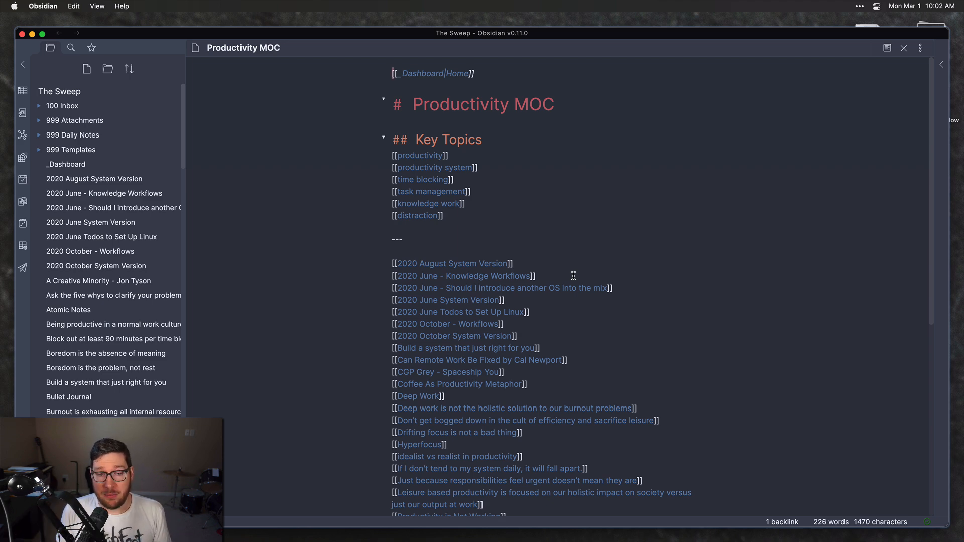
{"action": "mouse_move", "coordinate": [398, 110]}
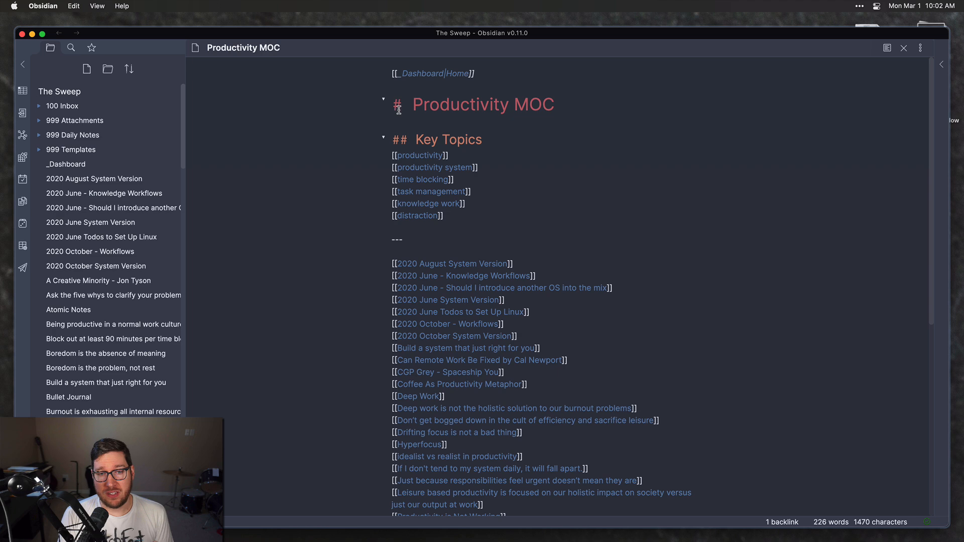
{"action": "mouse_move", "coordinate": [404, 133]}
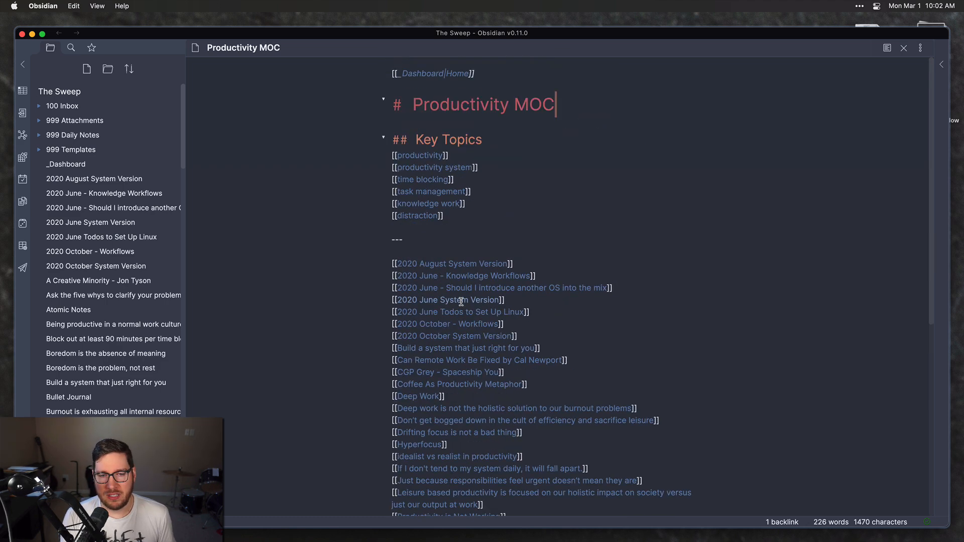
{"action": "scroll", "scroll_direction": "down", "scroll_amount": 3}
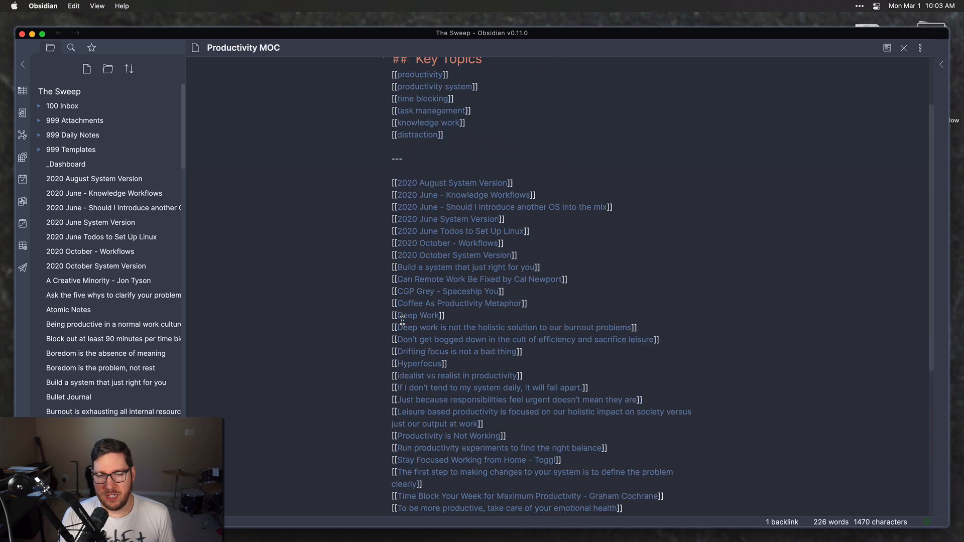
{"action": "scroll", "scroll_direction": "up", "scroll_amount": 3}
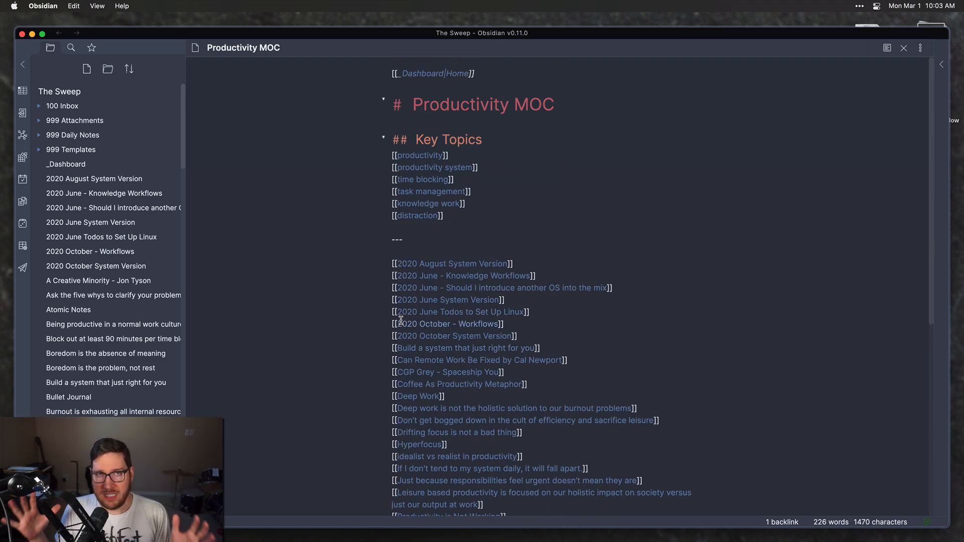
{"action": "left_click", "coordinate": [553, 104]}
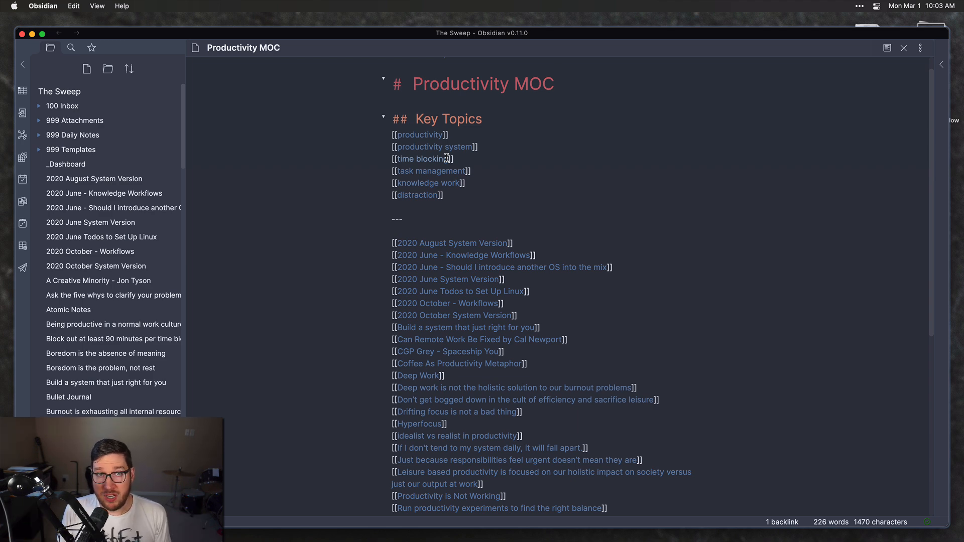
{"action": "left_click", "coordinate": [553, 84]}
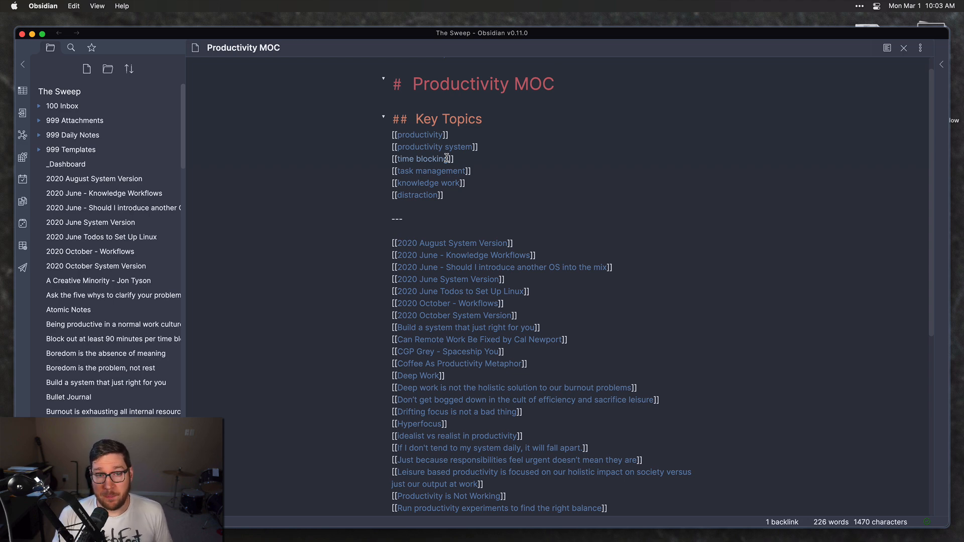
{"action": "mouse_move", "coordinate": [455, 194]}
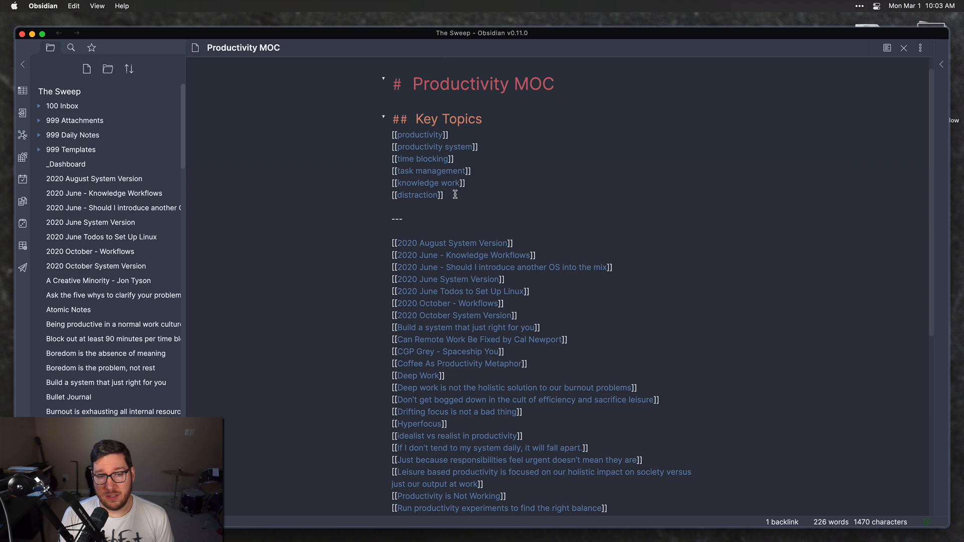
Step: Add a [[Time Blocking MOC]] link on a new line after the [[distraction]] link
{"action": "left_click", "coordinate": [553, 84]}
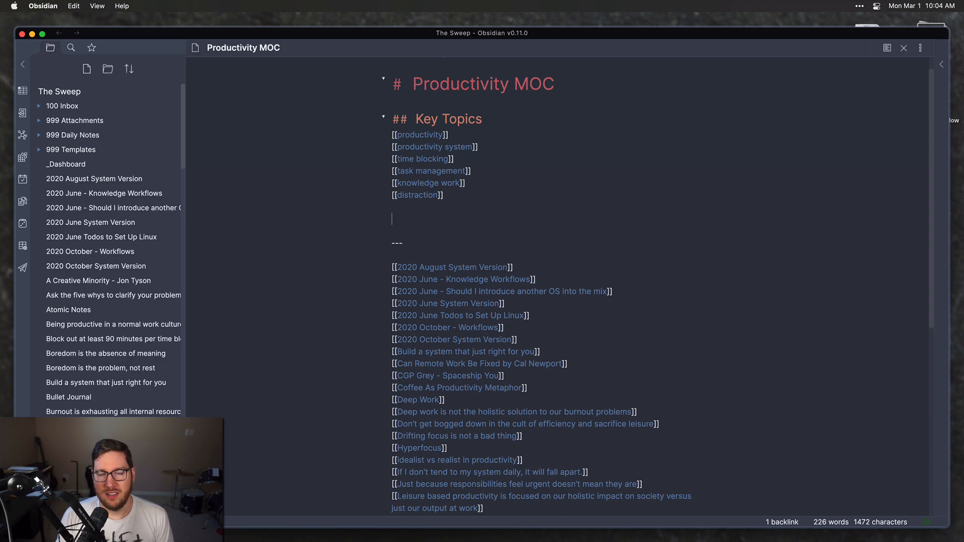
{"action": "type", "text": "[[Time Blocking MOC"}
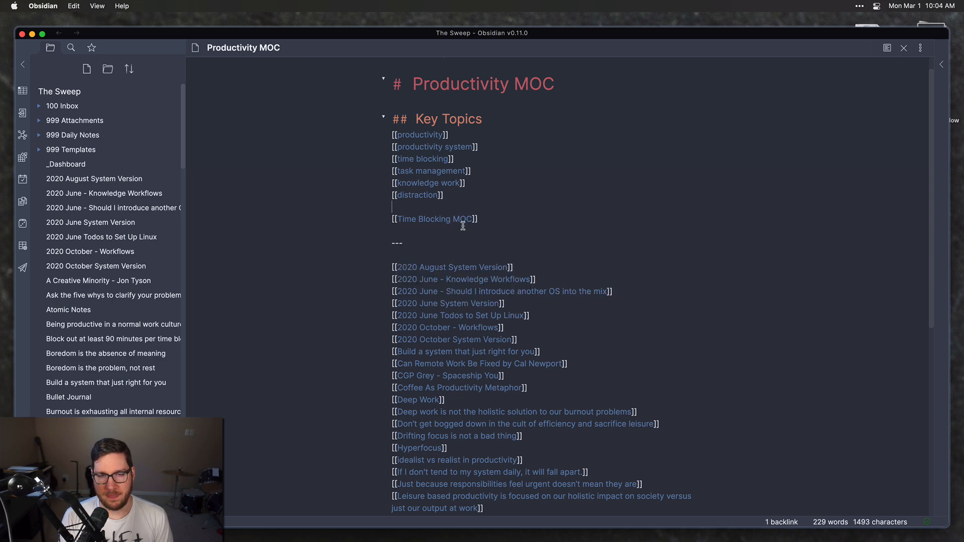
Step: Create the Time Blocking MOC note with a Productivity MOC backlink and '# Time Blocking MOC' heading
{"action": "left_click", "coordinate": [436, 219]}
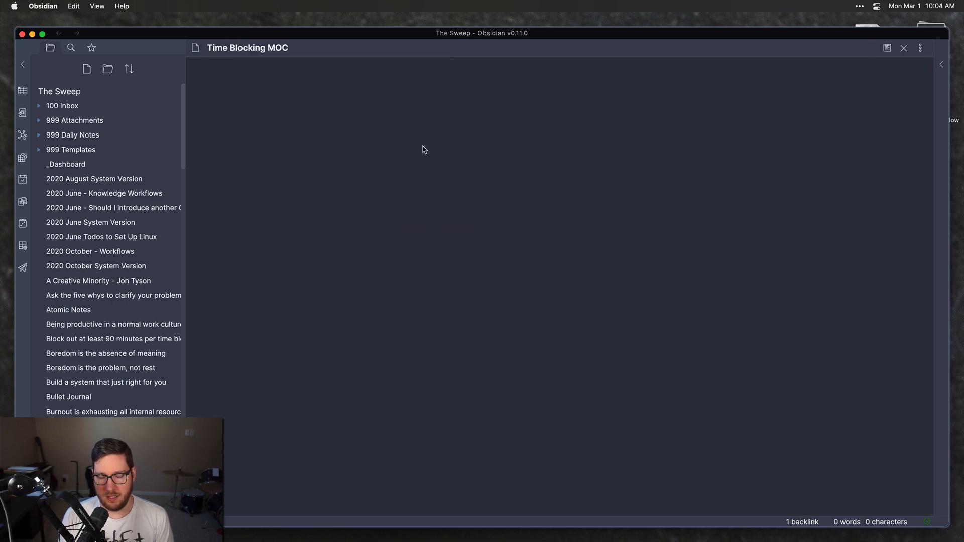
{"action": "type", "text": "[["}
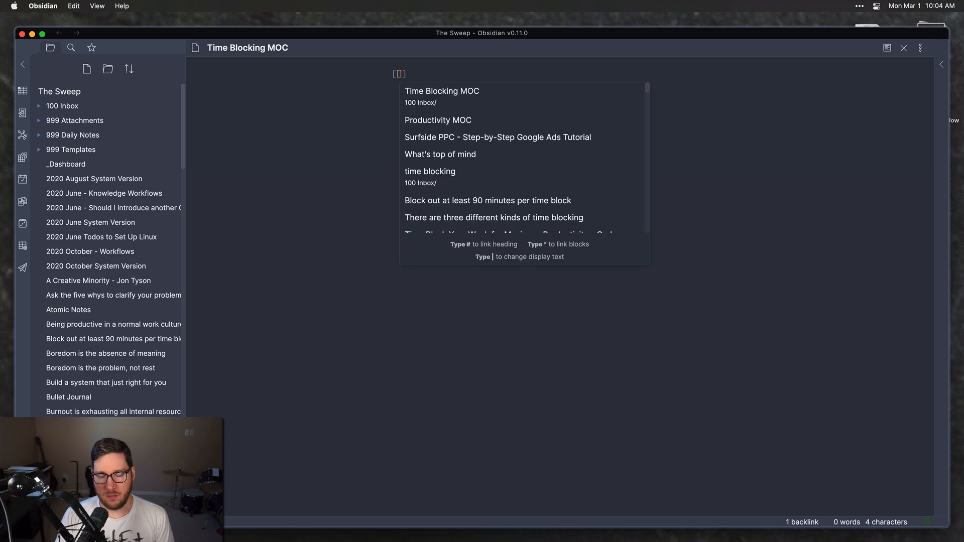
{"action": "left_click", "coordinate": [438, 120]}
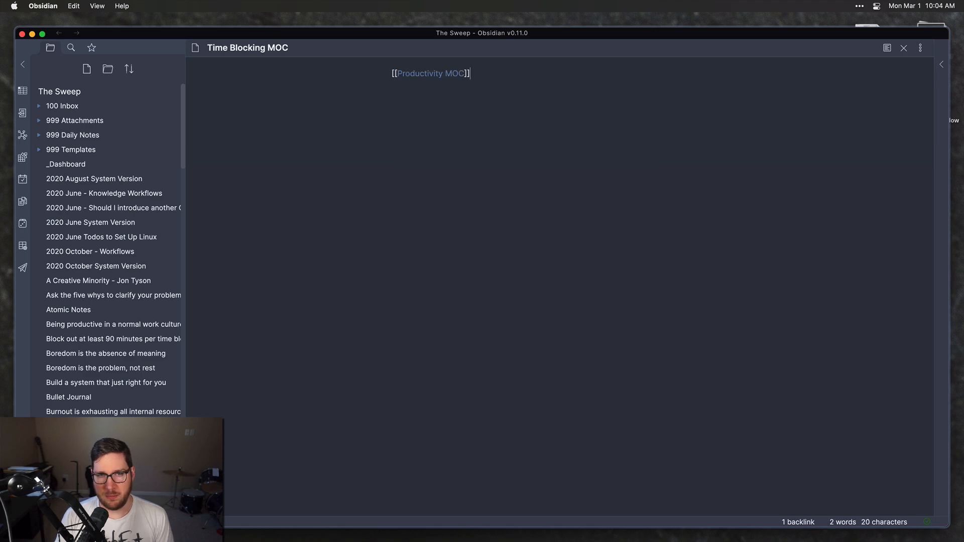
{"action": "type", "text": "#"}
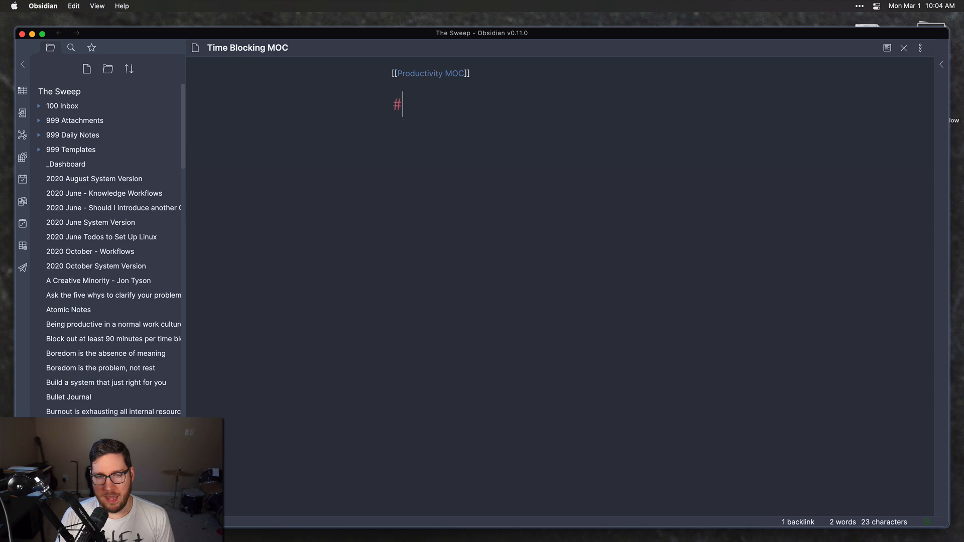
{"action": "type", "text": "Time Blocking MOC"}
{"action": "type", "text": "[[Time Blocking Guide by Doist]]"}
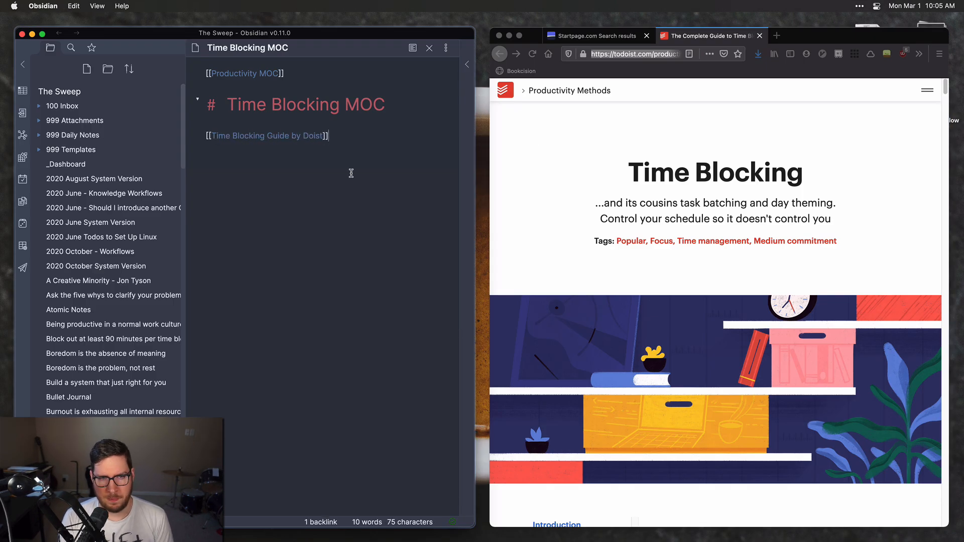
{"action": "left_click", "coordinate": [267, 136]}
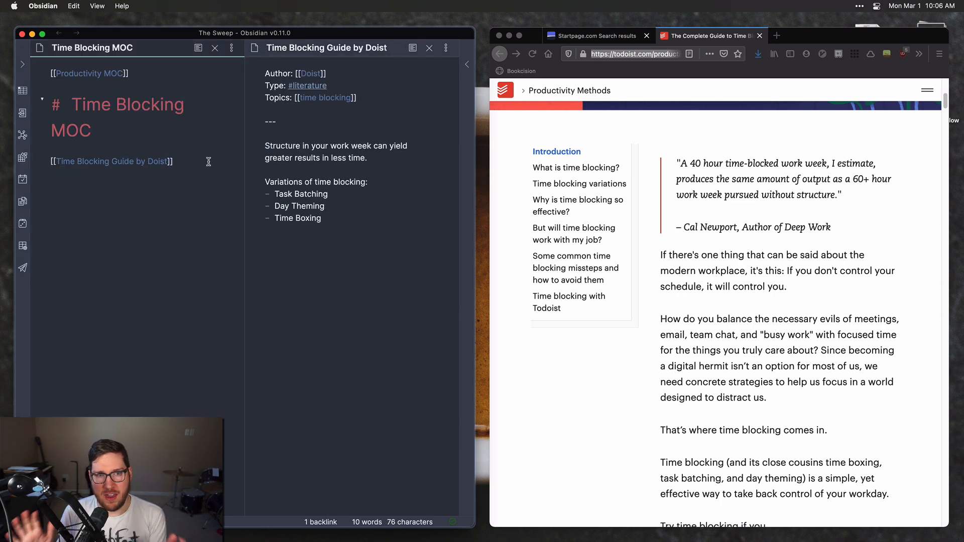
{"action": "mouse_move", "coordinate": [301, 91]}
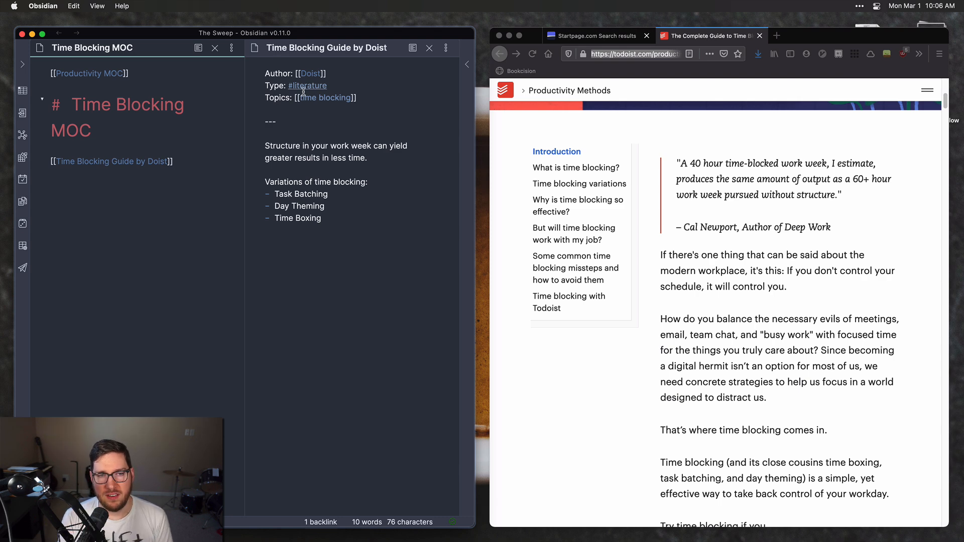
{"action": "left_click", "coordinate": [634, 54]}
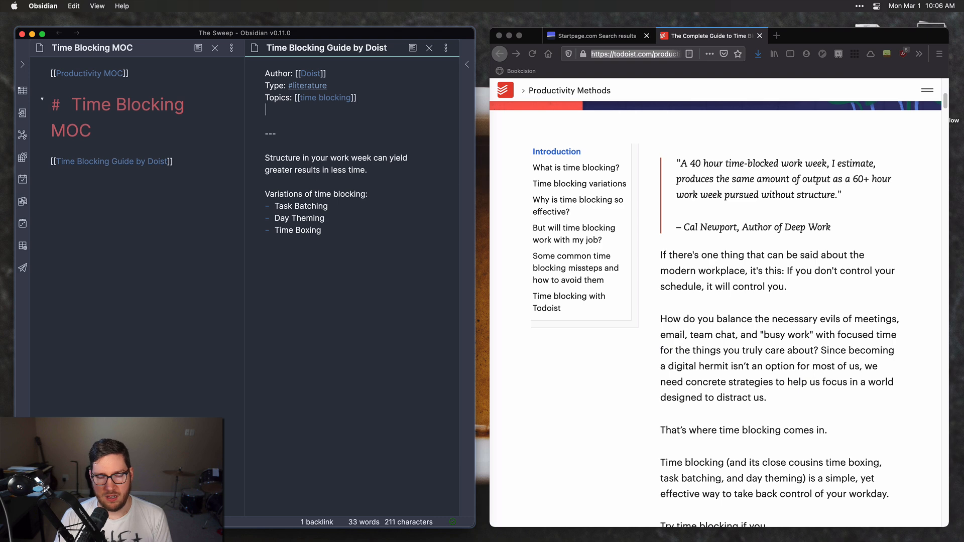
{"action": "type", "text": "Link: https://todoist.com/productivity-methods/time-blocking"}
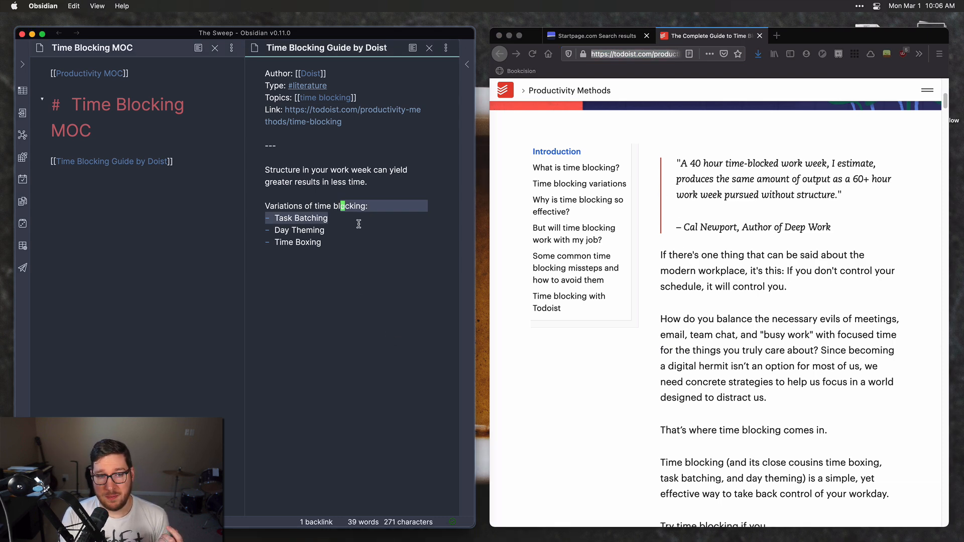
{"action": "left_click", "coordinate": [358, 224]}
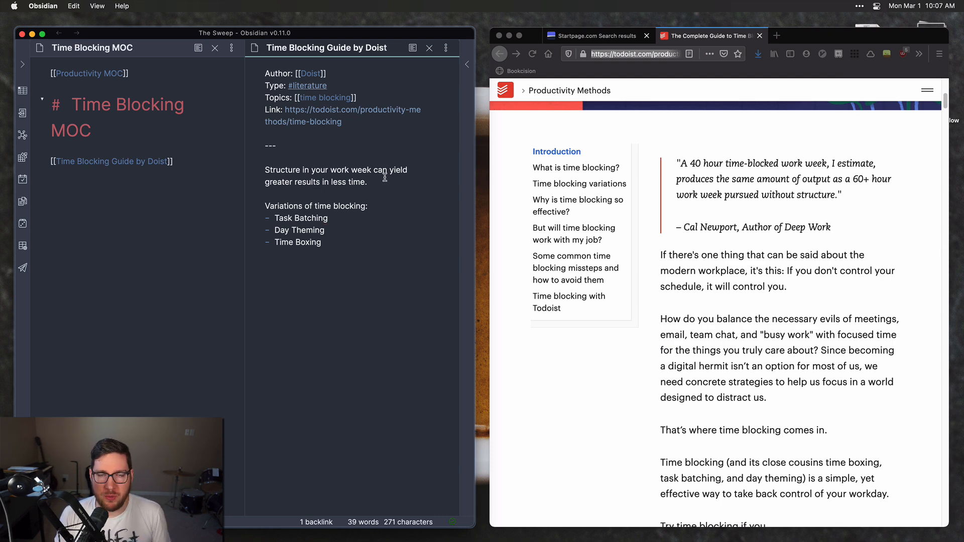
{"action": "mouse_move", "coordinate": [277, 227]}
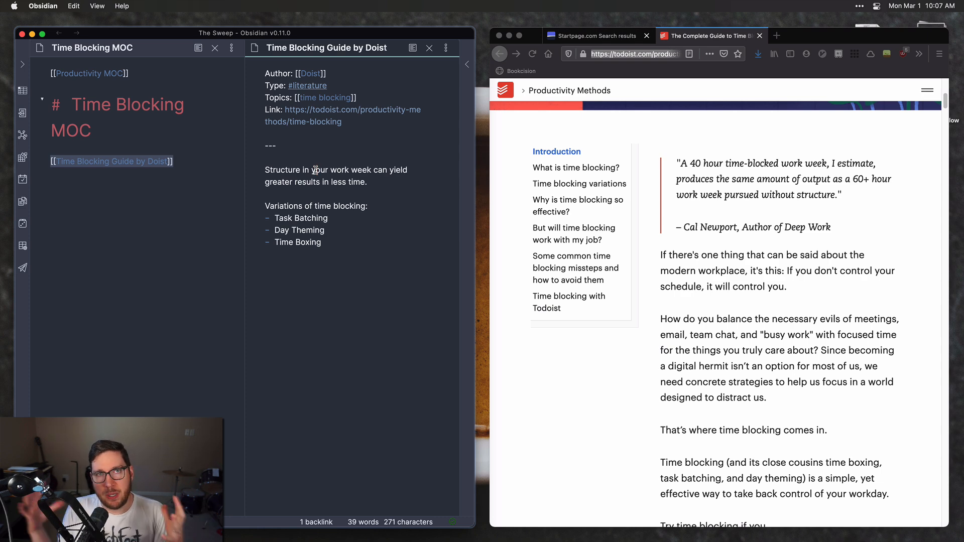
{"action": "mouse_move", "coordinate": [134, 189]}
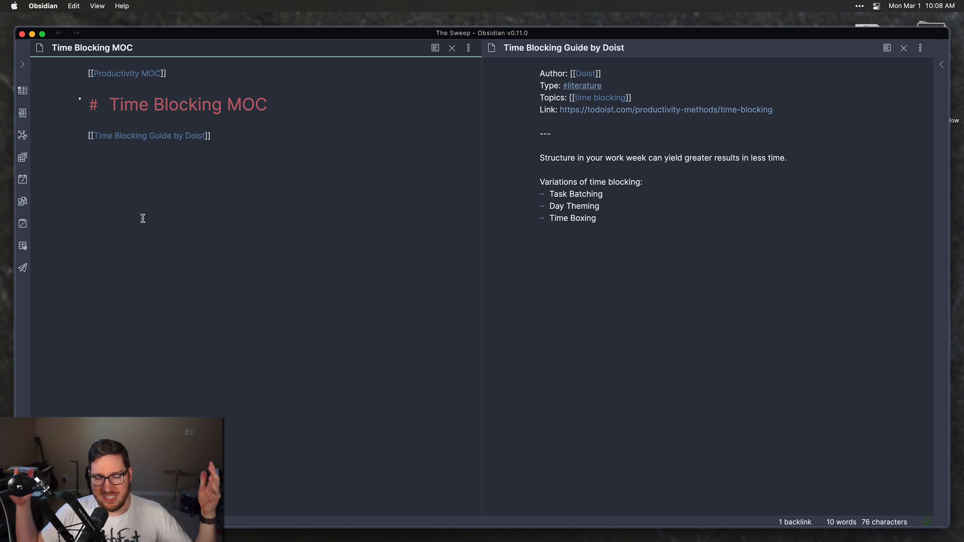
{"action": "mouse_move", "coordinate": [212, 207]}
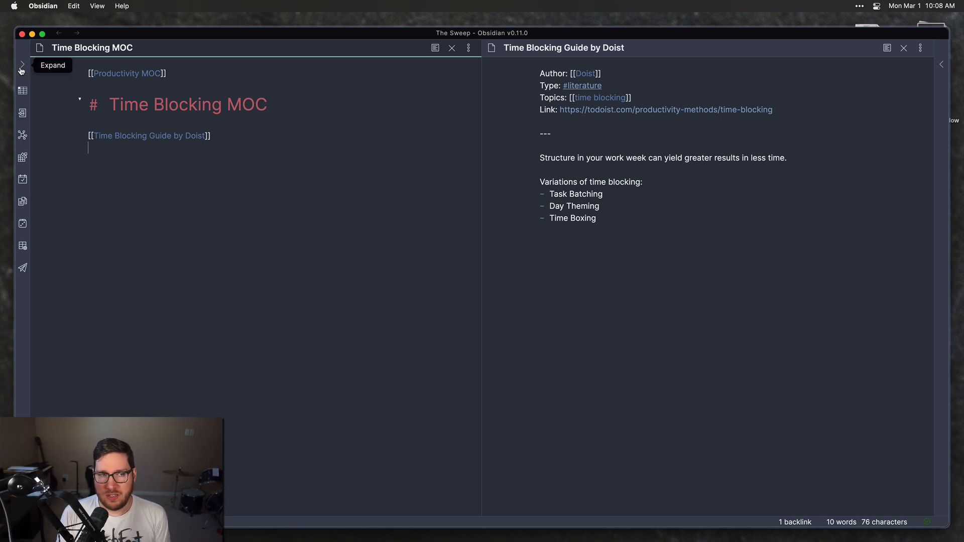
Step: Open Creativity MOC, add a [[Range MOC]] link under Key Topics, and open that new note
{"action": "left_click", "coordinate": [22, 65]}
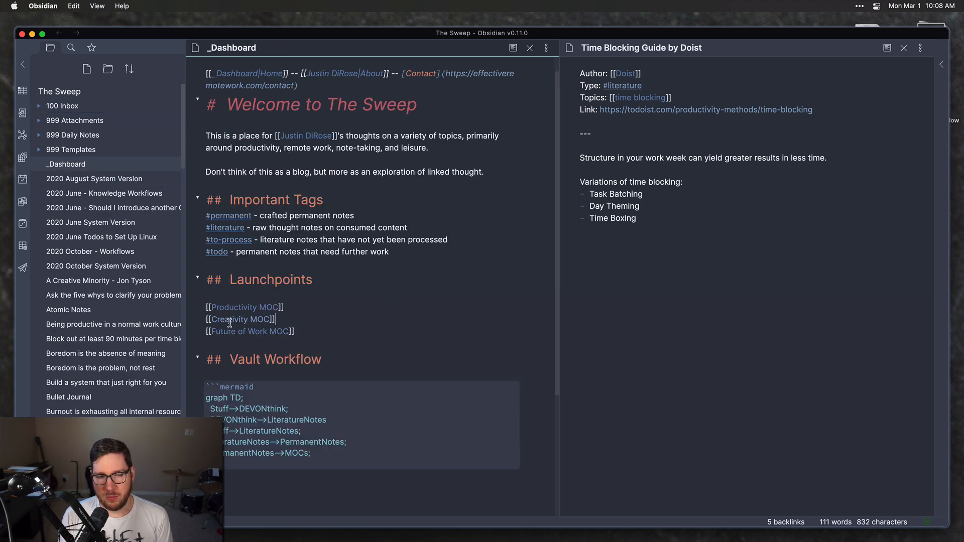
{"action": "left_click", "coordinate": [240, 319]}
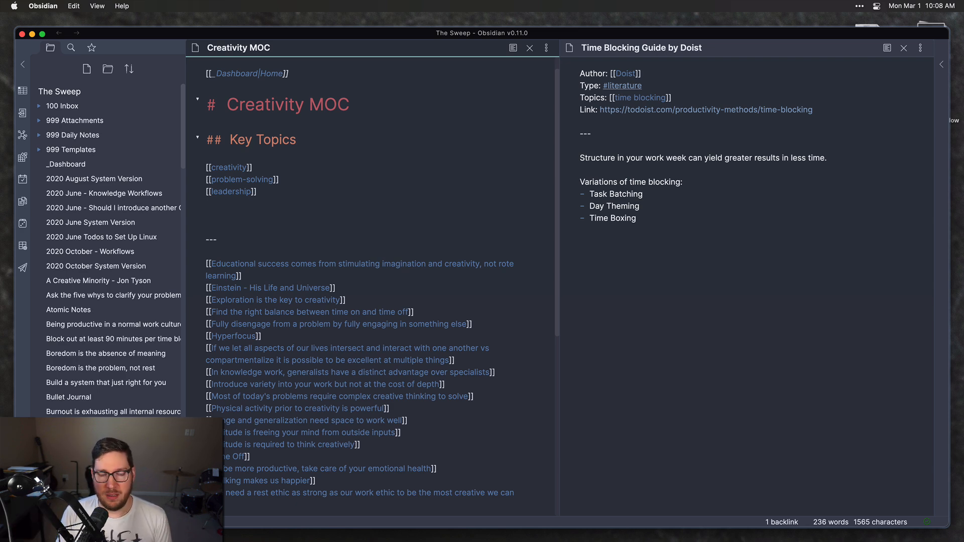
{"action": "type", "text": "[[RA"}
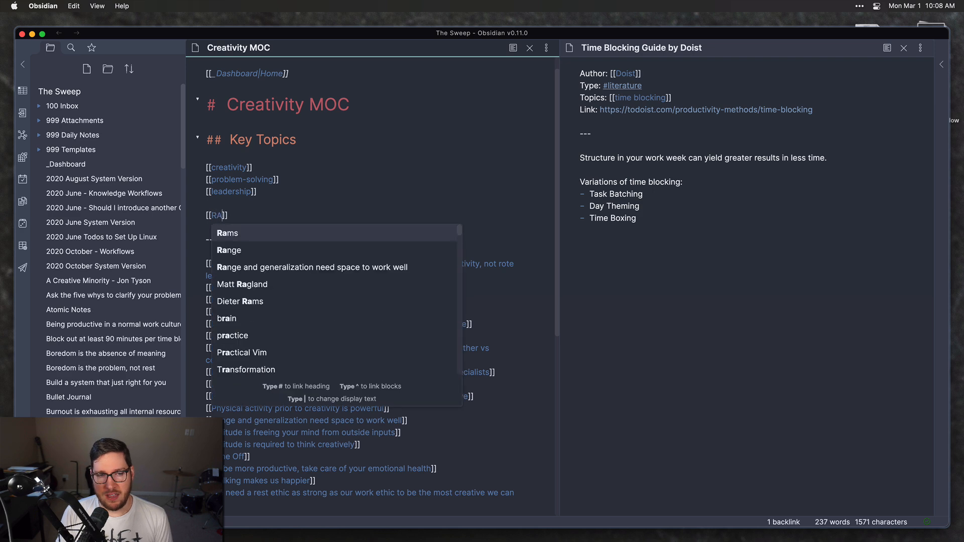
{"action": "type", "text": "v"}
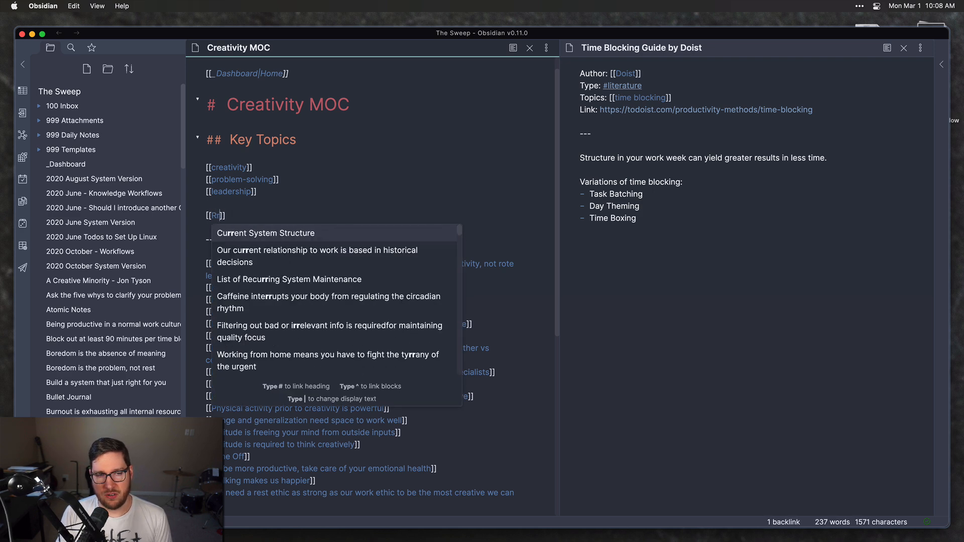
{"action": "type", "text": "a"}
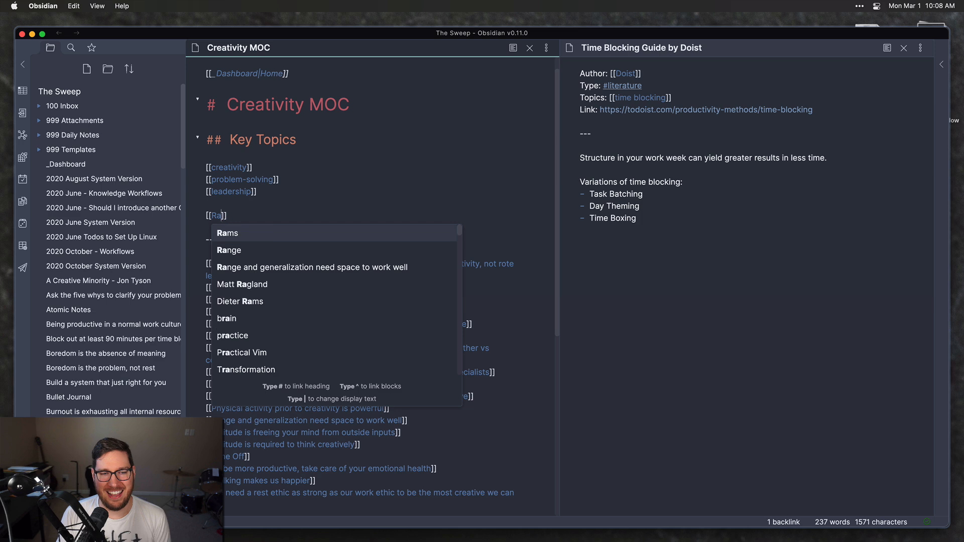
{"action": "type", "text": "nge MOC"}
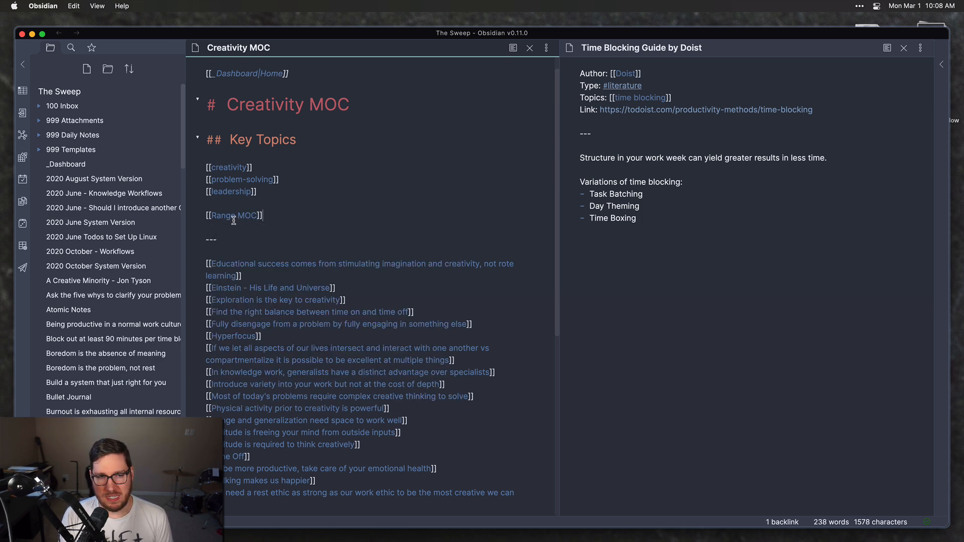
{"action": "left_click", "coordinate": [233, 216]}
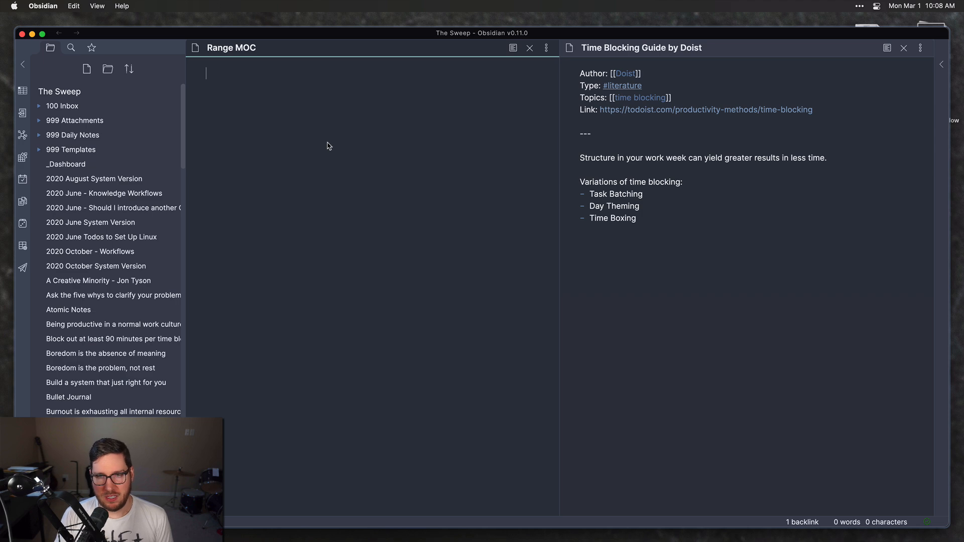
Step: Link Range MOC back to Creativity MOC and add a '# Range MOC' title heading
{"action": "type", "text": "[["}
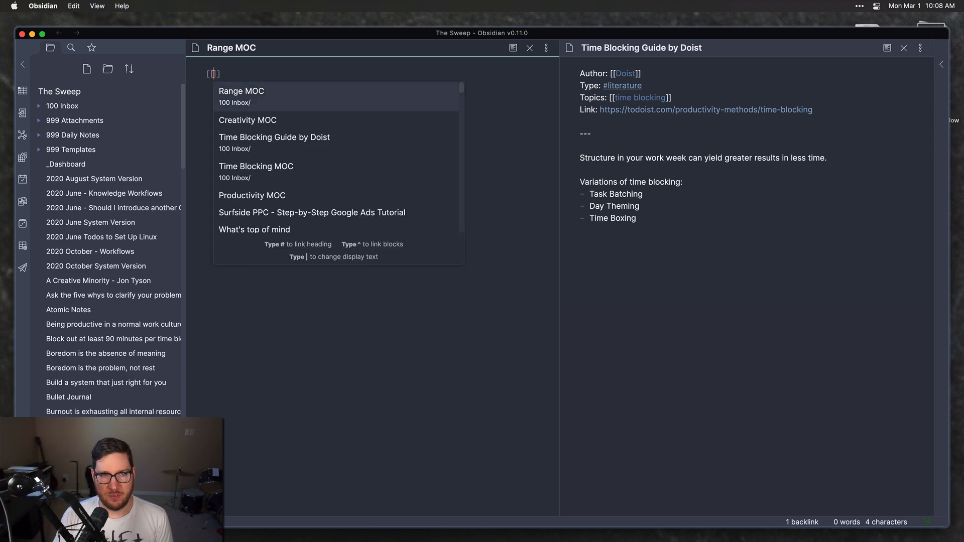
{"action": "left_click", "coordinate": [247, 120]}
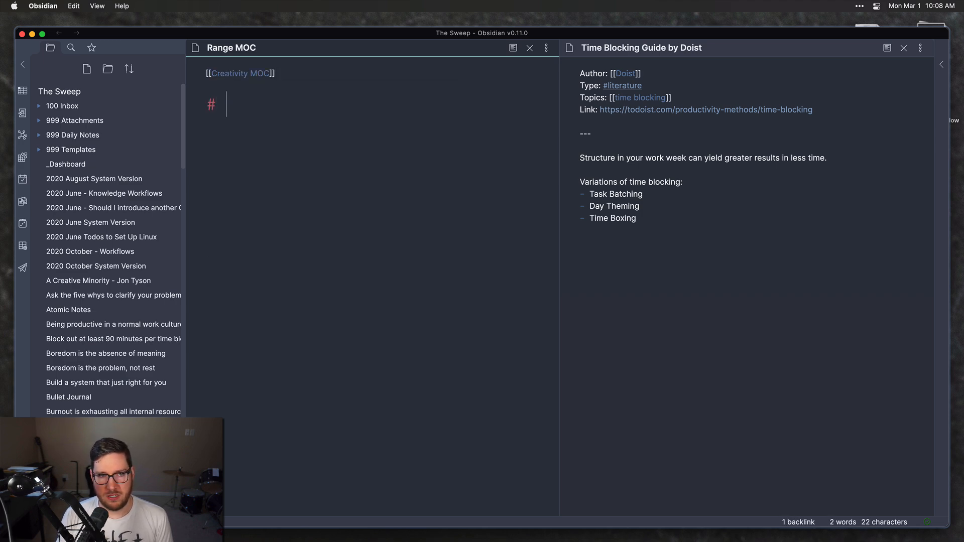
{"action": "type", "text": "Range MOC"}
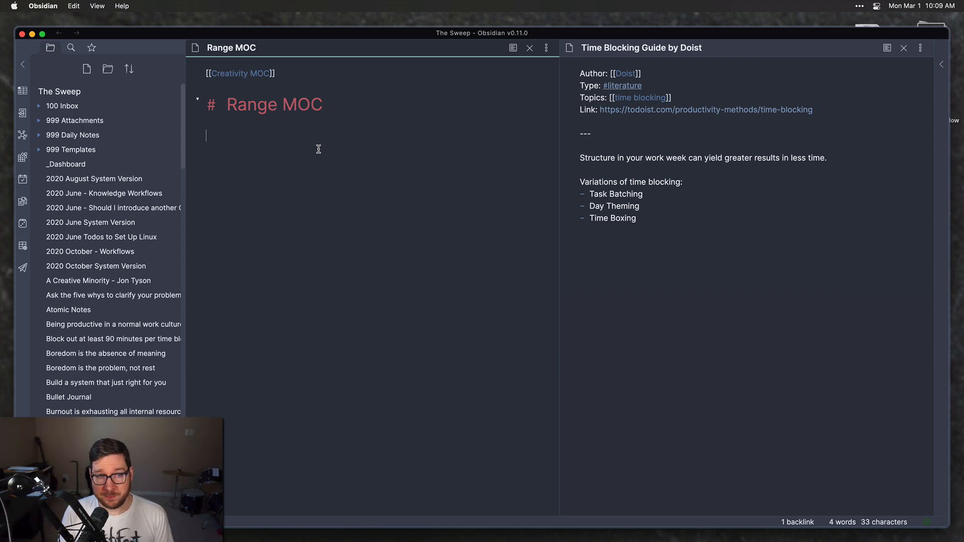
{"action": "mouse_move", "coordinate": [71, 47]}
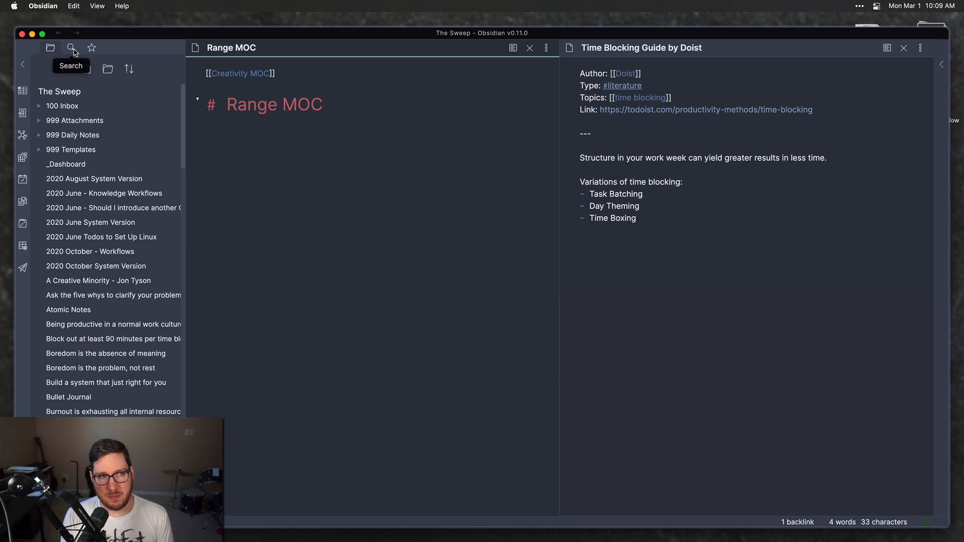
Step: Search the vault for 'generalists' to find notes about generalists
{"action": "left_click", "coordinate": [71, 47]}
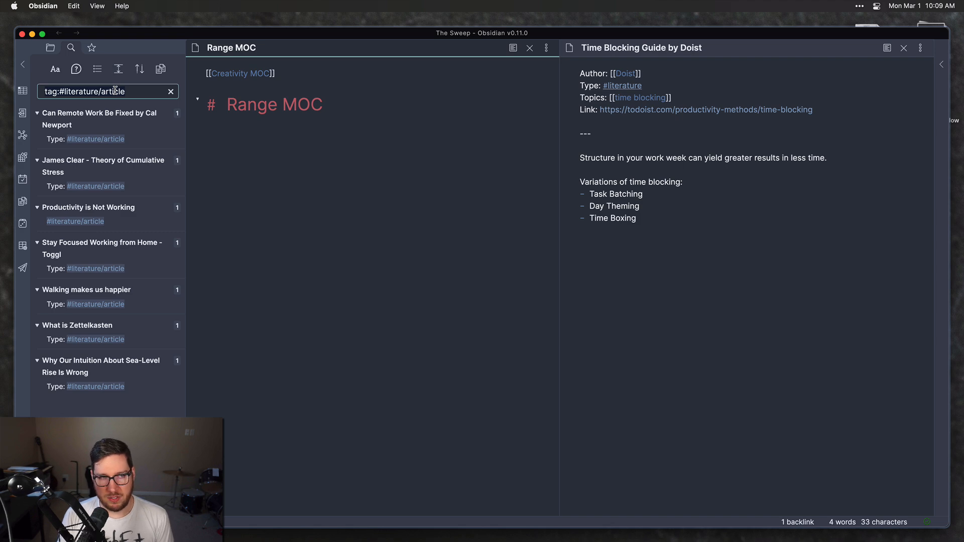
{"action": "type", "text": "generalists"}
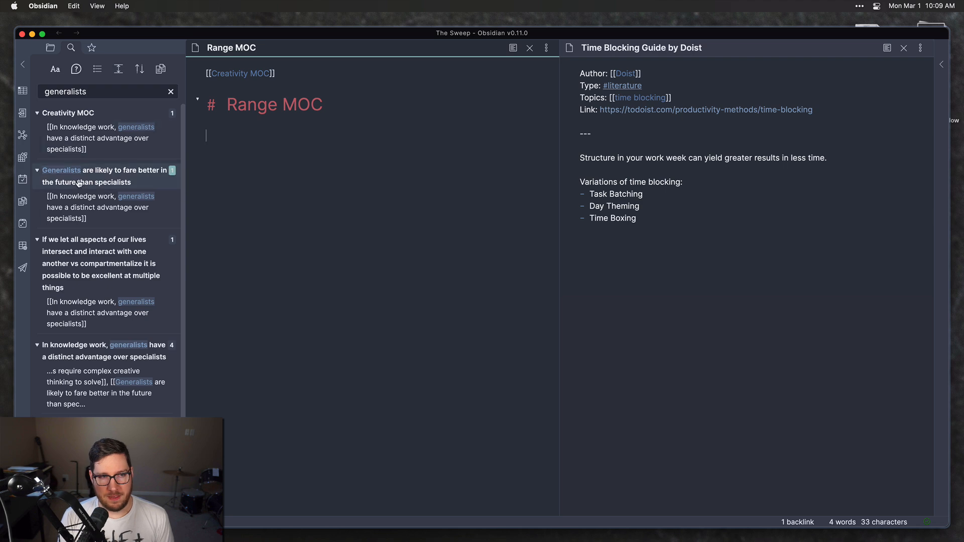
{"action": "mouse_move", "coordinate": [61, 171]}
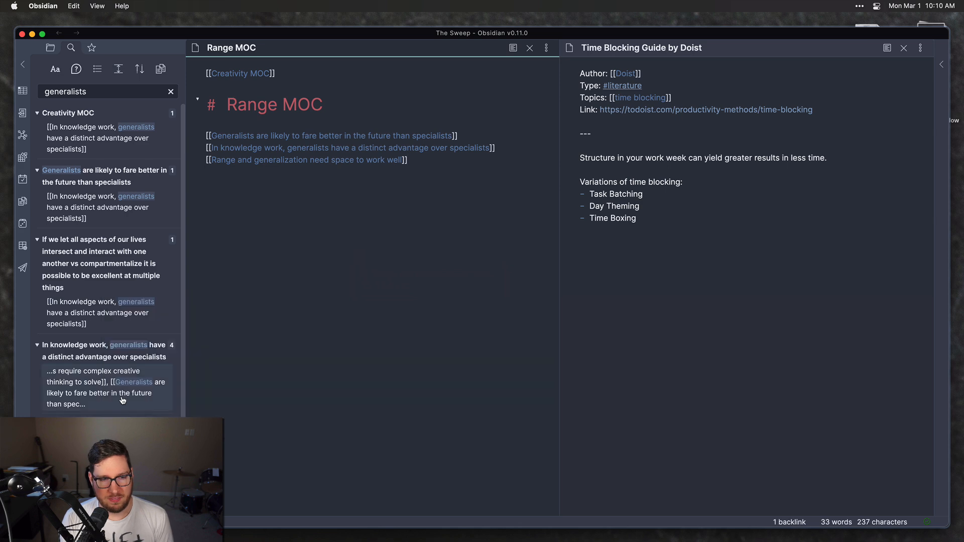
{"action": "scroll", "scroll_direction": "down", "scroll_amount": 3}
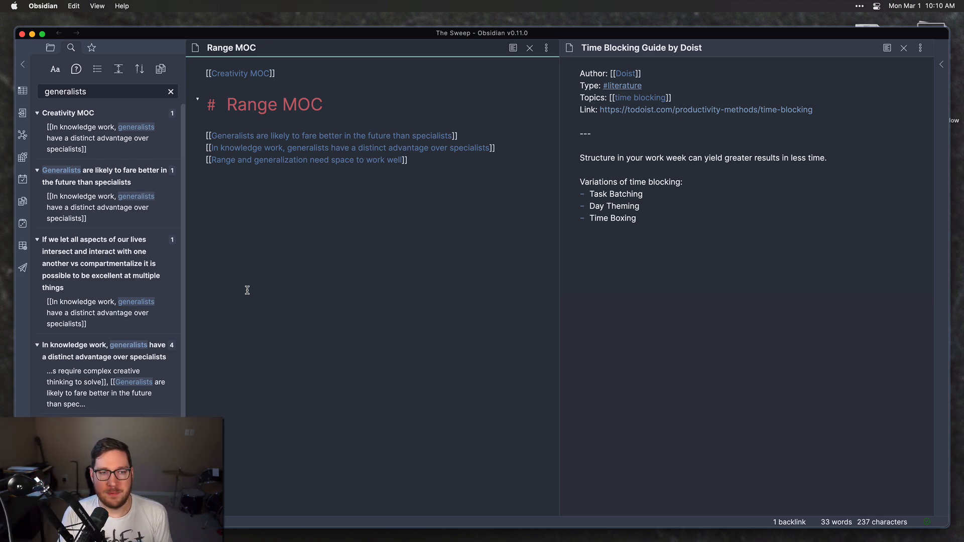
{"action": "left_click", "coordinate": [209, 172]}
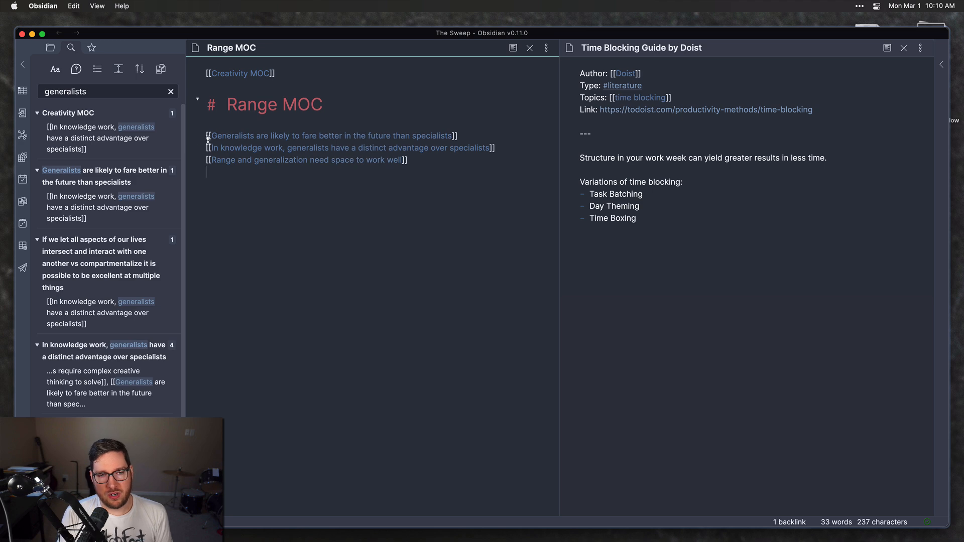
{"action": "mouse_move", "coordinate": [285, 201]}
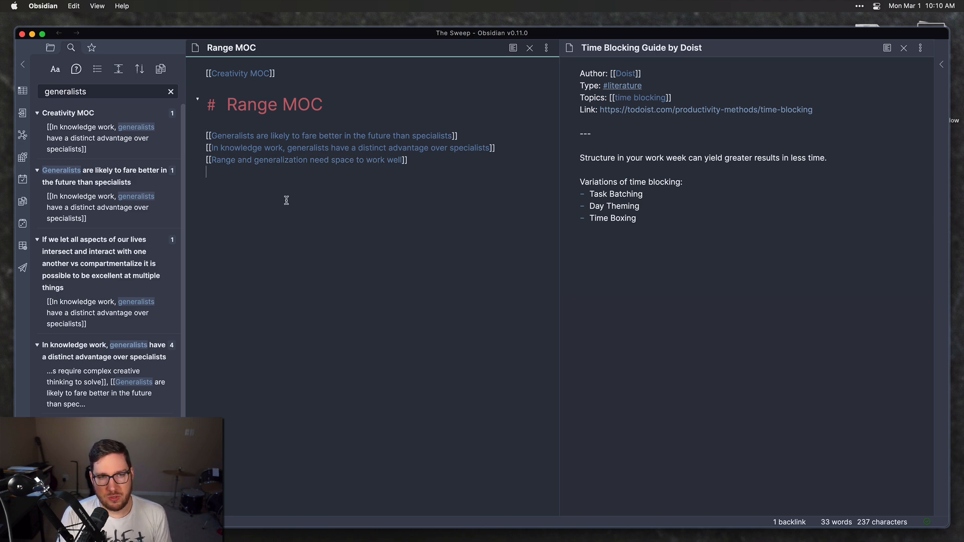